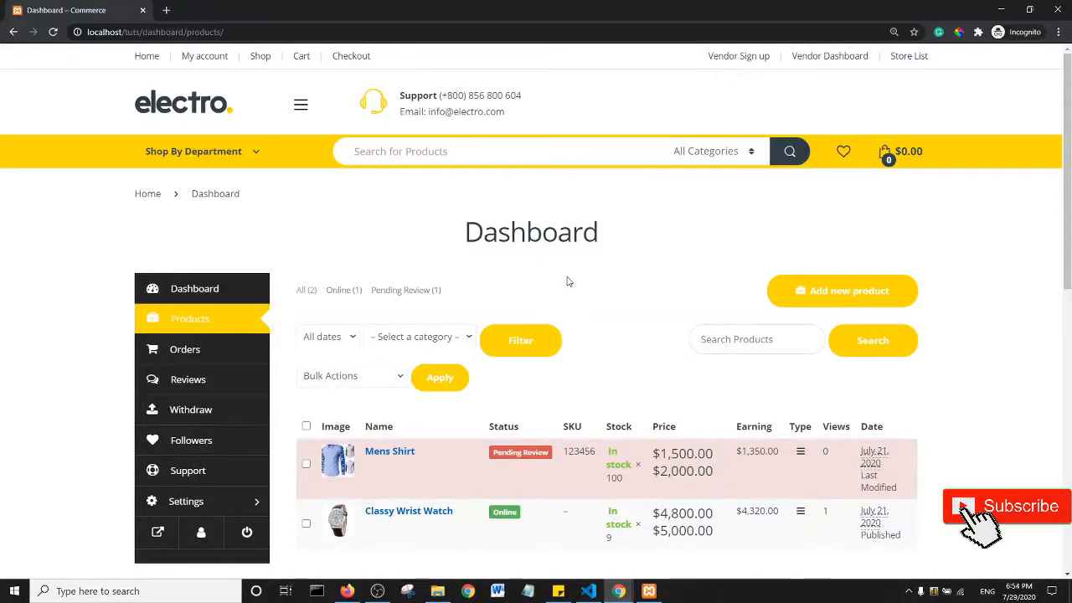
pyautogui.moveTo(583, 331)
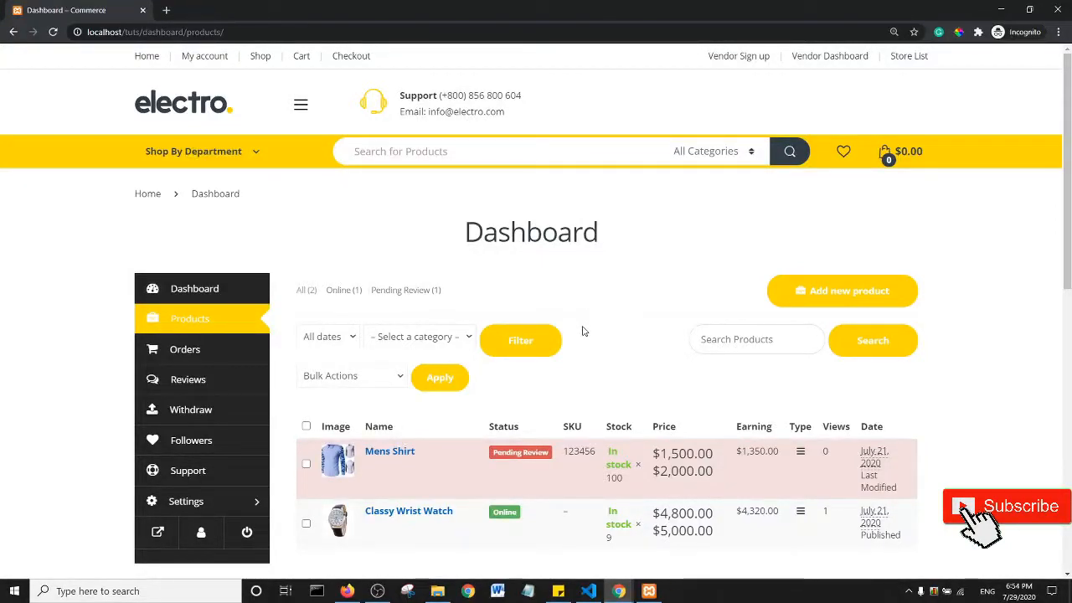
# Review the Mens Shirt quick edit form, then bring up Chrome's context menu over the product list
pyautogui.scroll(-3)
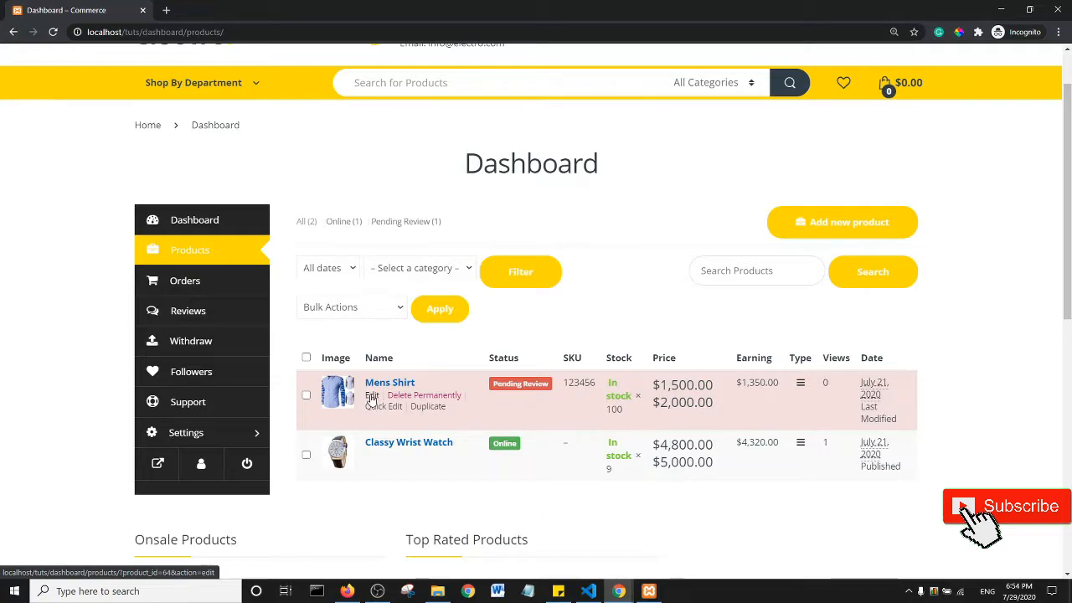
pyautogui.moveTo(426, 396)
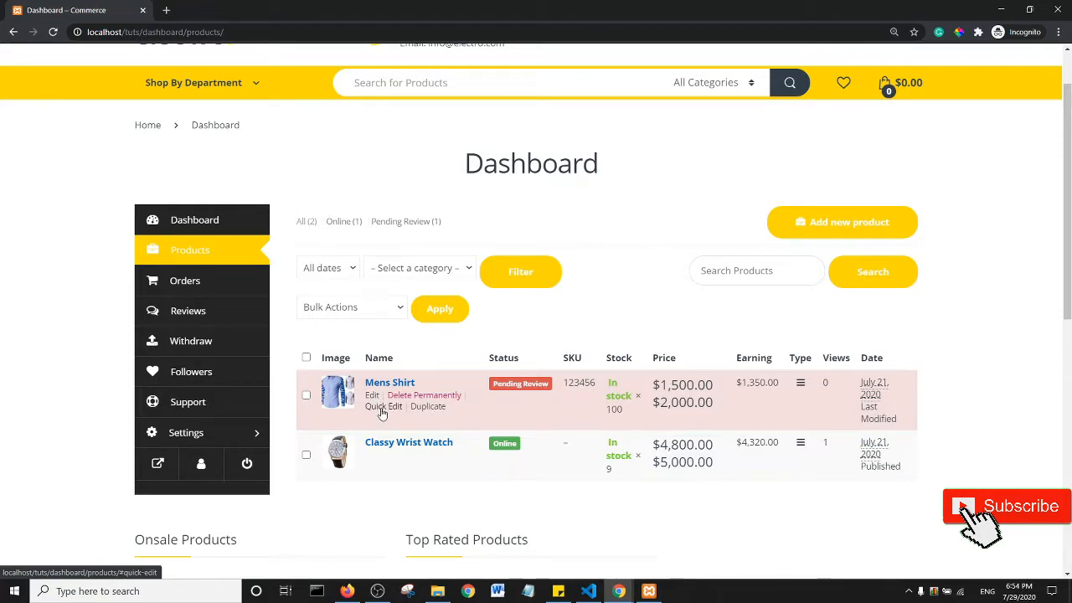
pyautogui.click(381, 407)
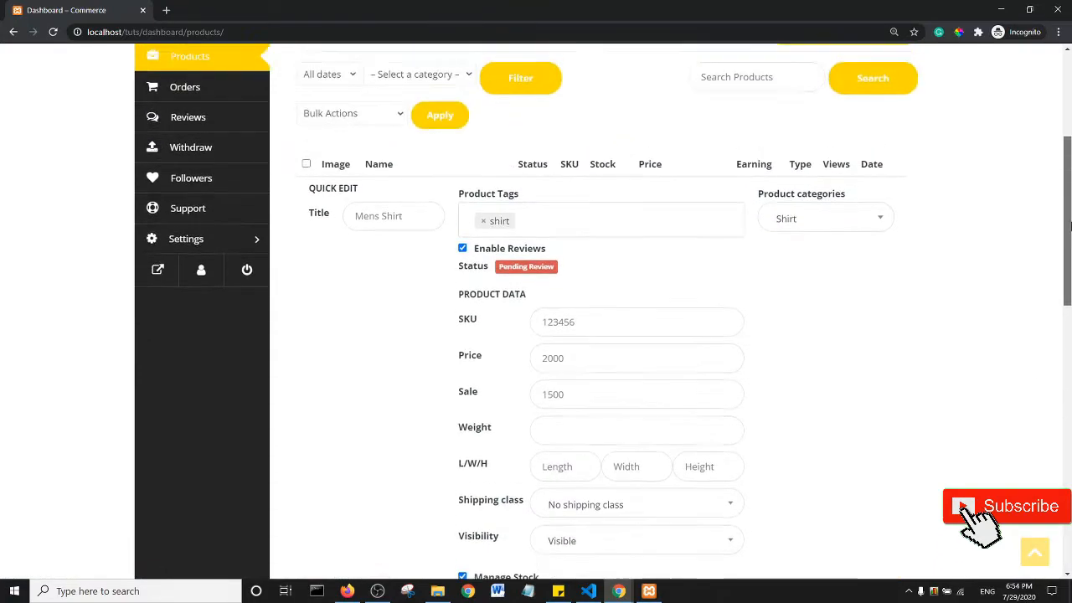
pyautogui.scroll(-3)
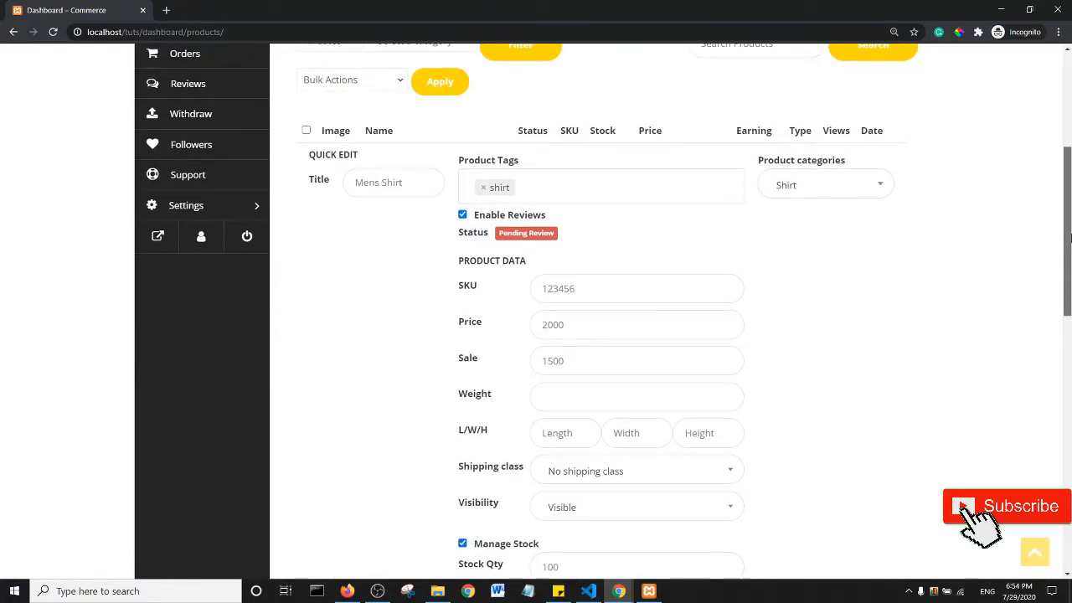
pyautogui.scroll(-3)
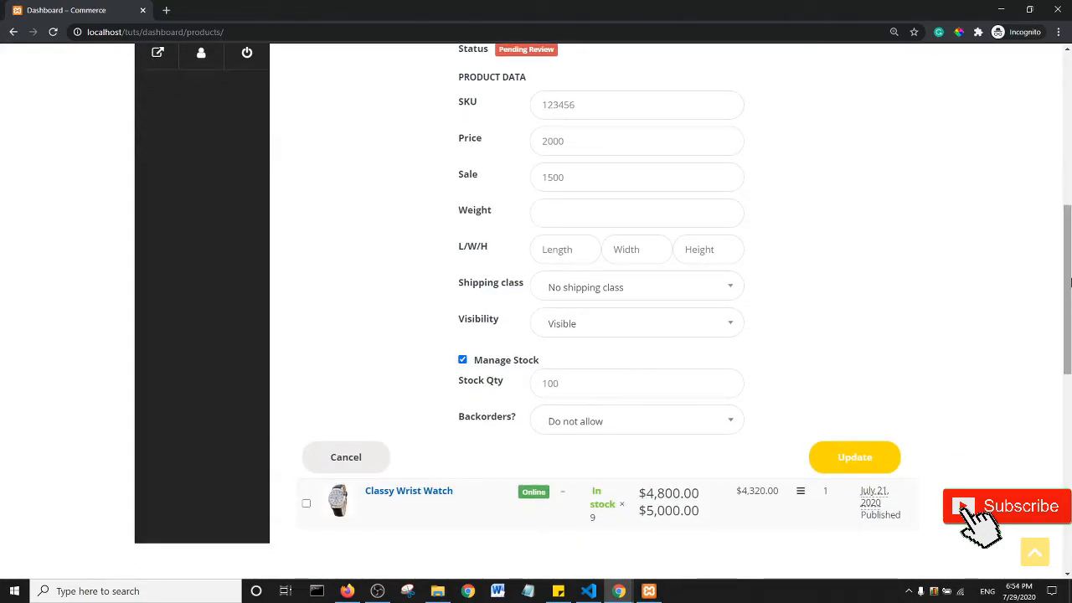
pyautogui.scroll(3)
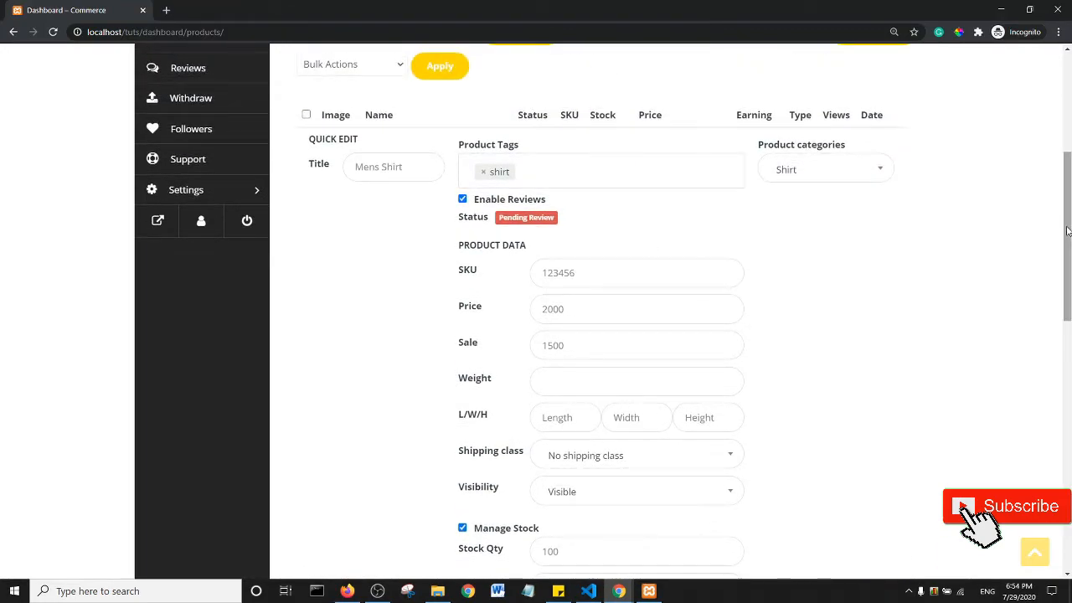
pyautogui.moveTo(592, 254)
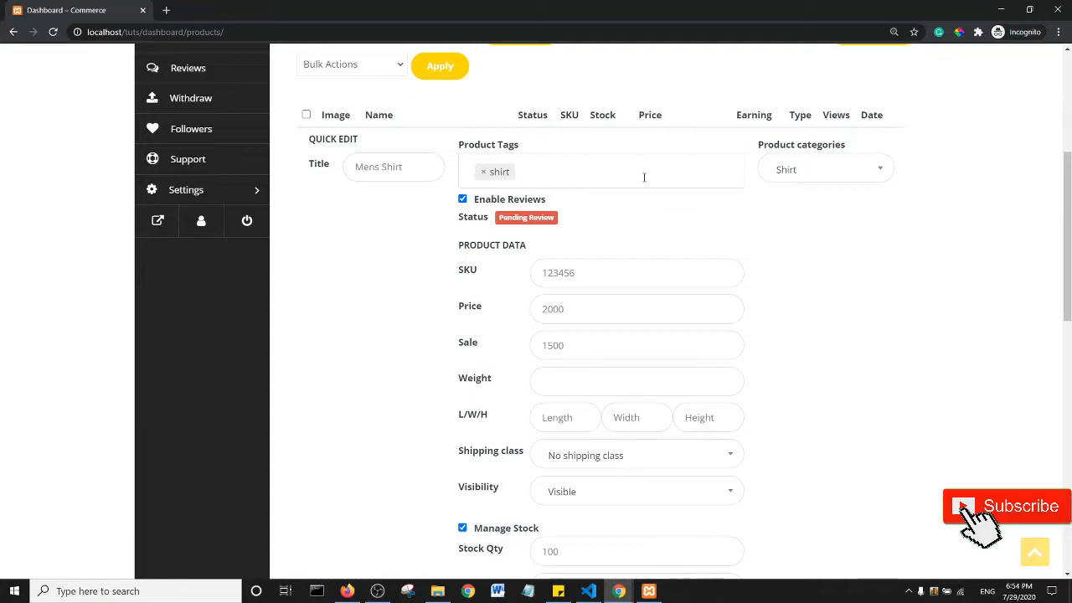
pyautogui.moveTo(824, 317)
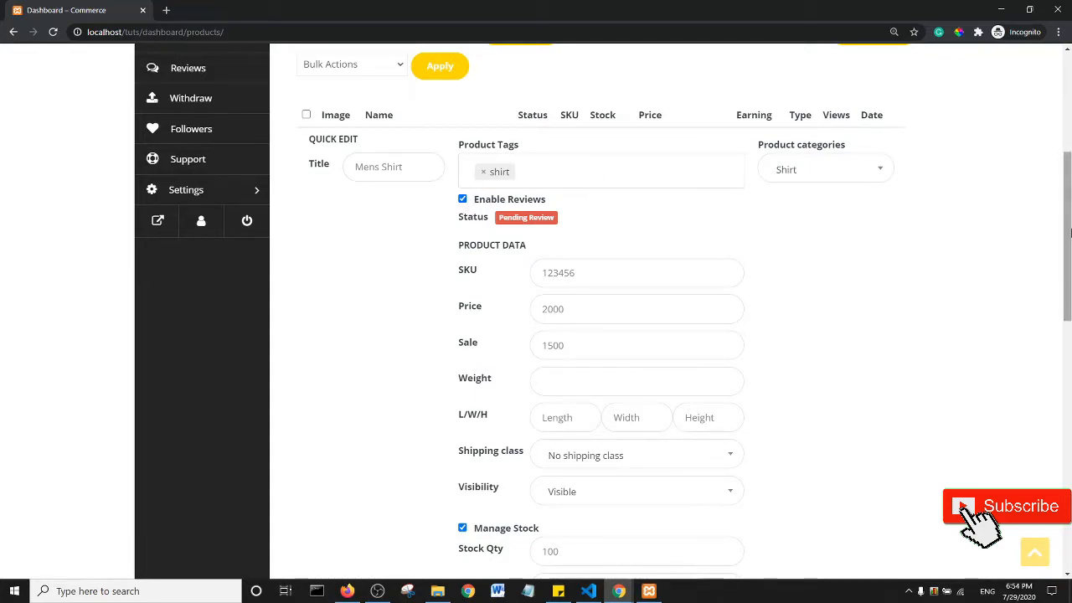
pyautogui.scroll(3)
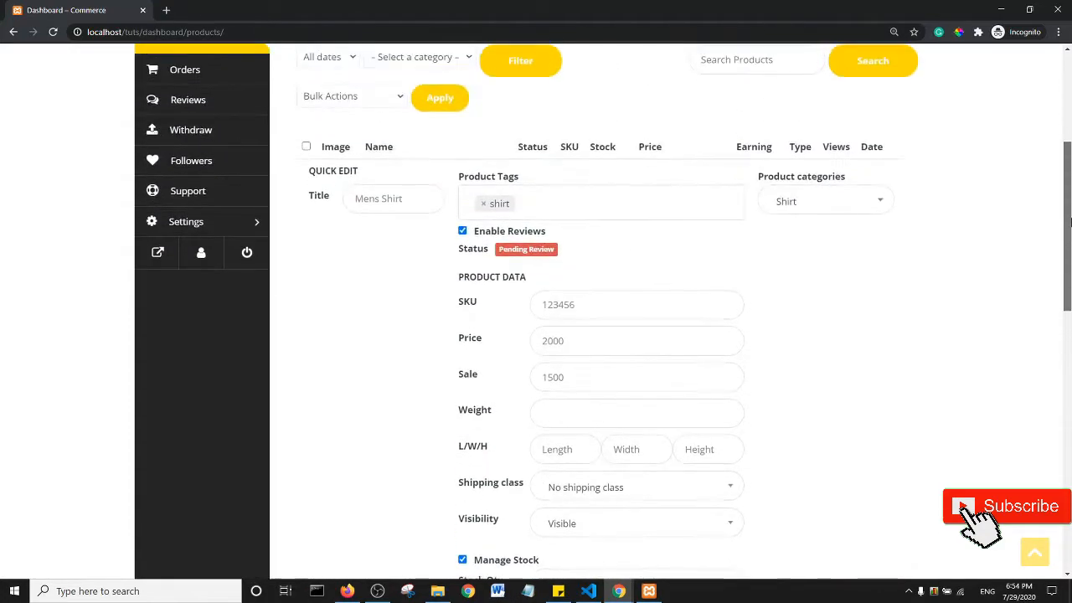
pyautogui.scroll(3)
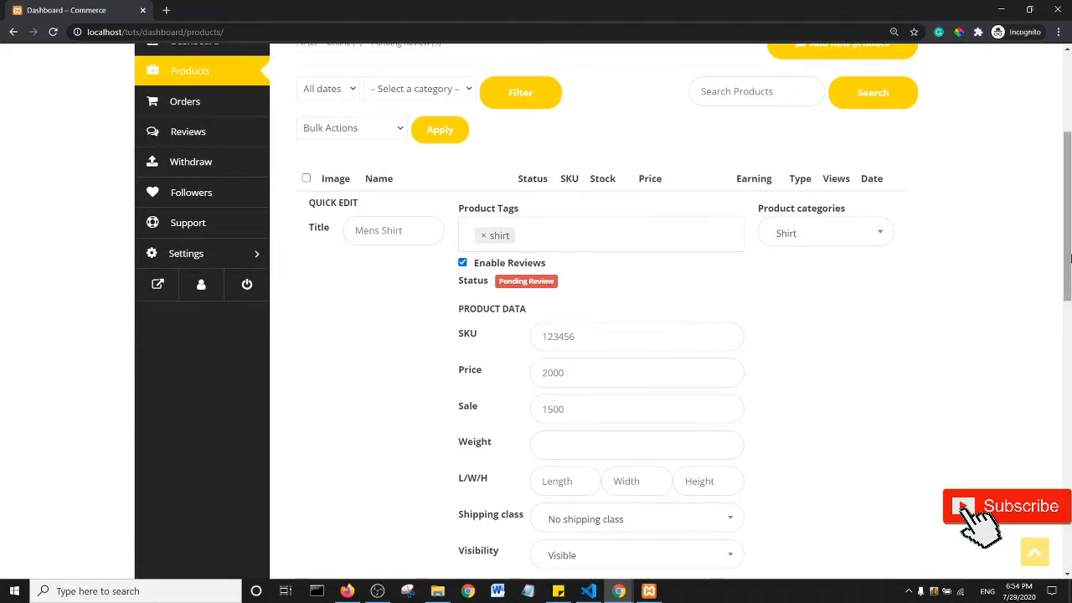
pyautogui.scroll(-3)
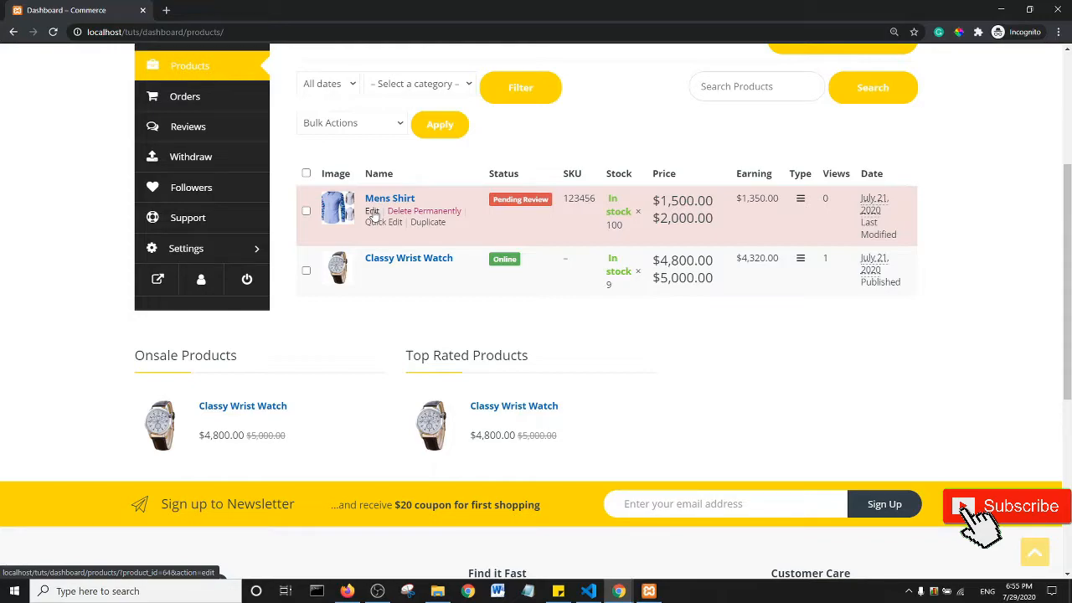
pyautogui.moveTo(351, 337)
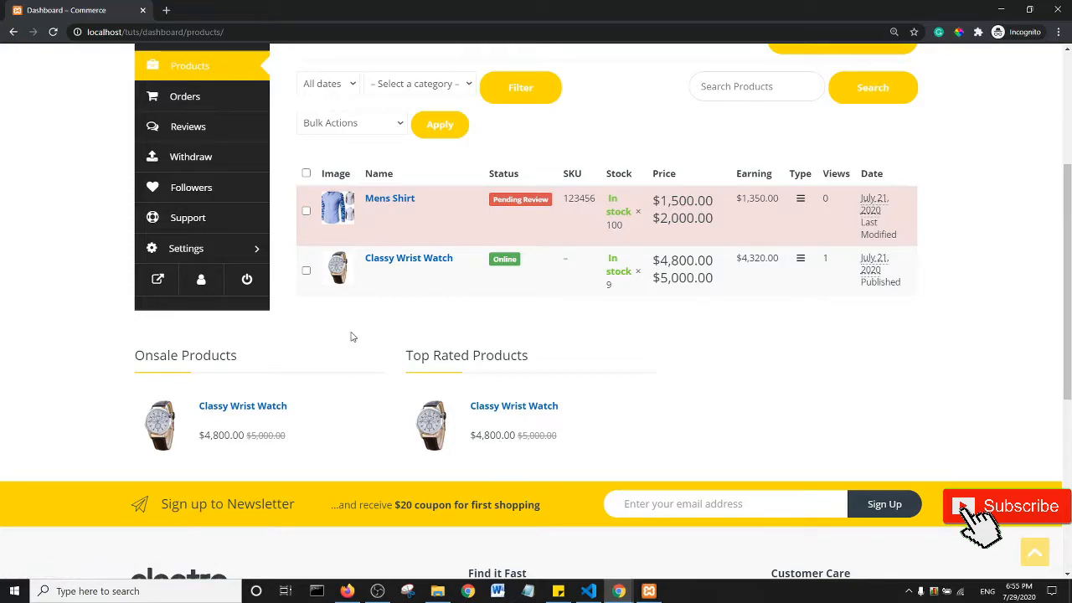
pyautogui.moveTo(390, 198)
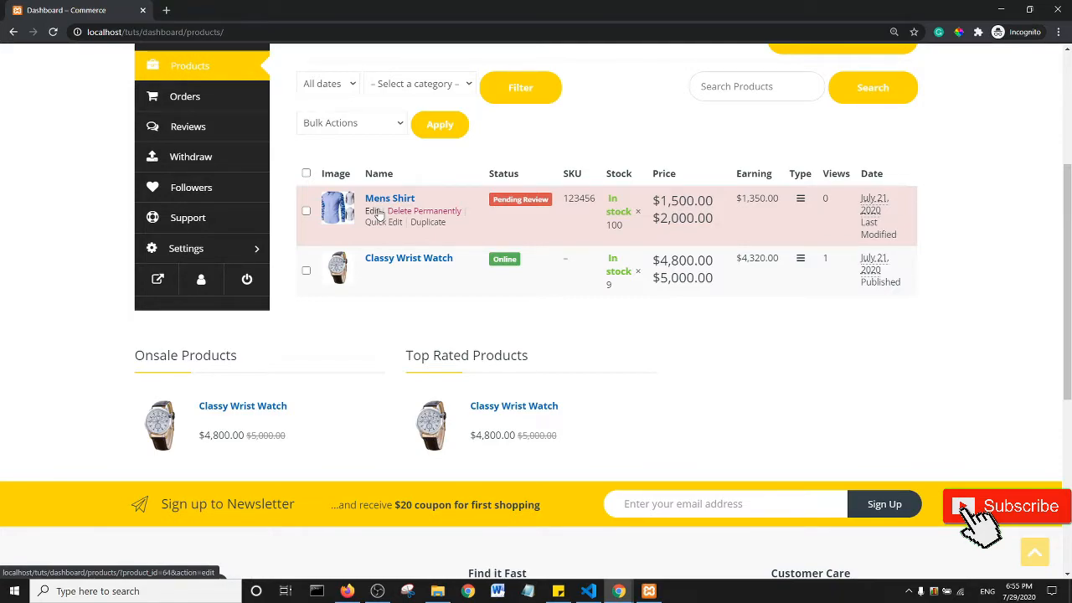
pyautogui.rightClick(435, 167)
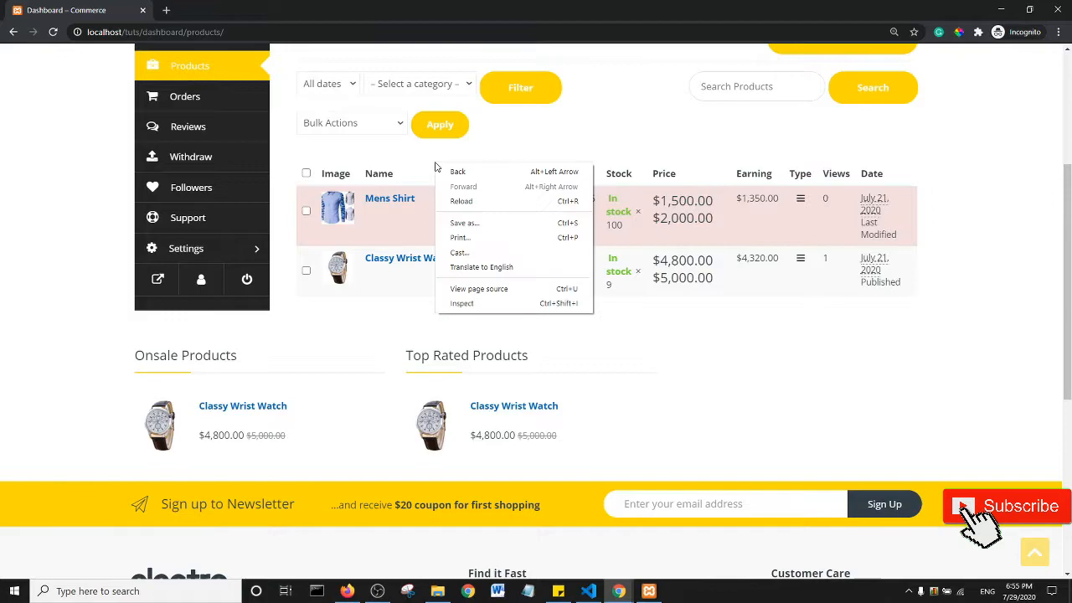
pyautogui.moveTo(462, 303)
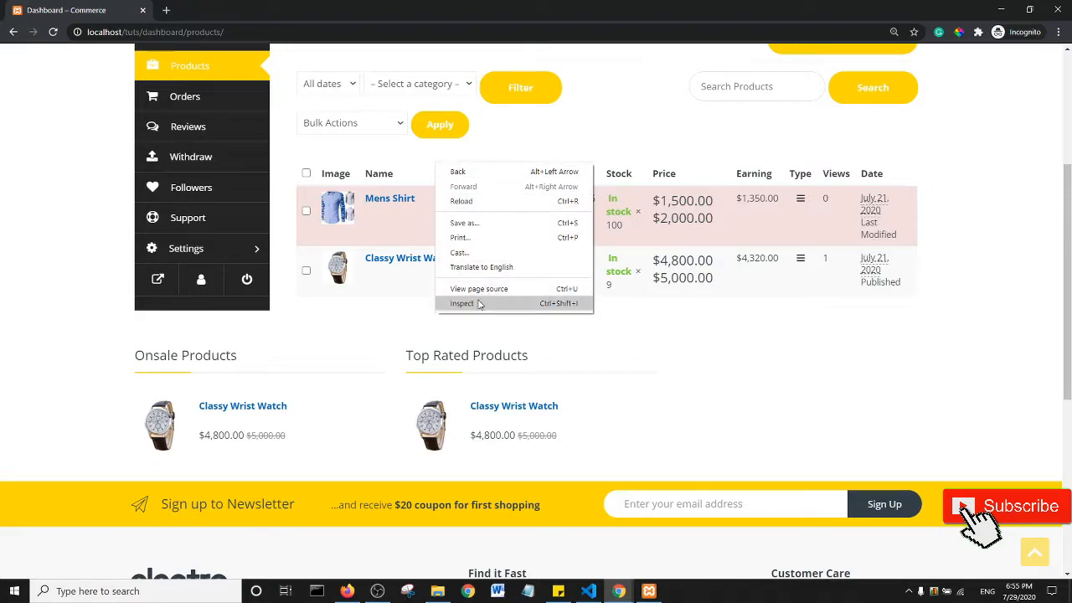
pyautogui.moveTo(479, 288)
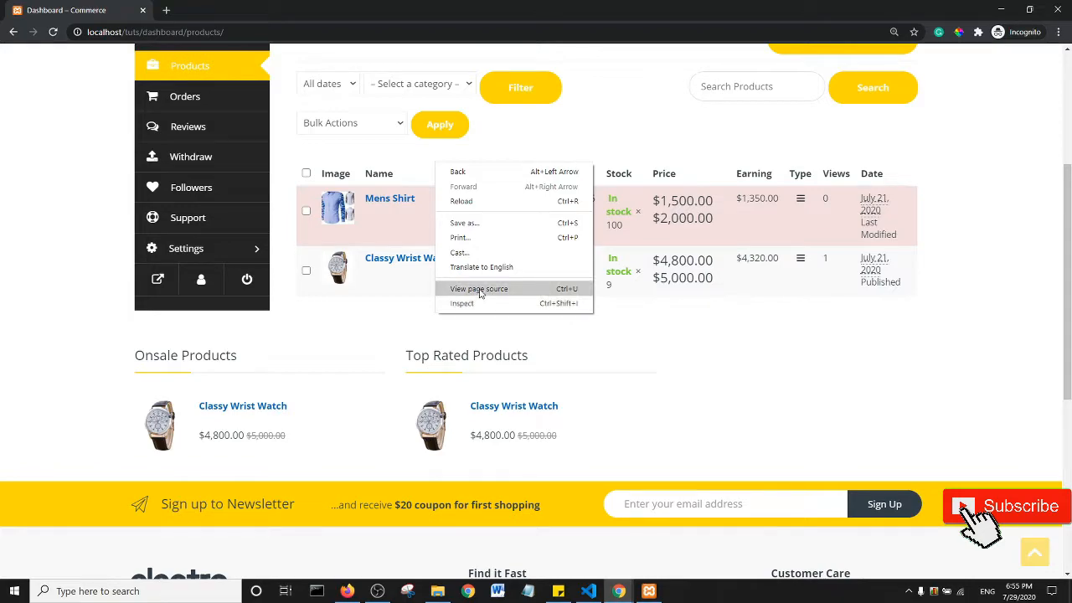
# View the product list's HTML source in a new tab, then return to the Dashboard tab
pyautogui.click(478, 288)
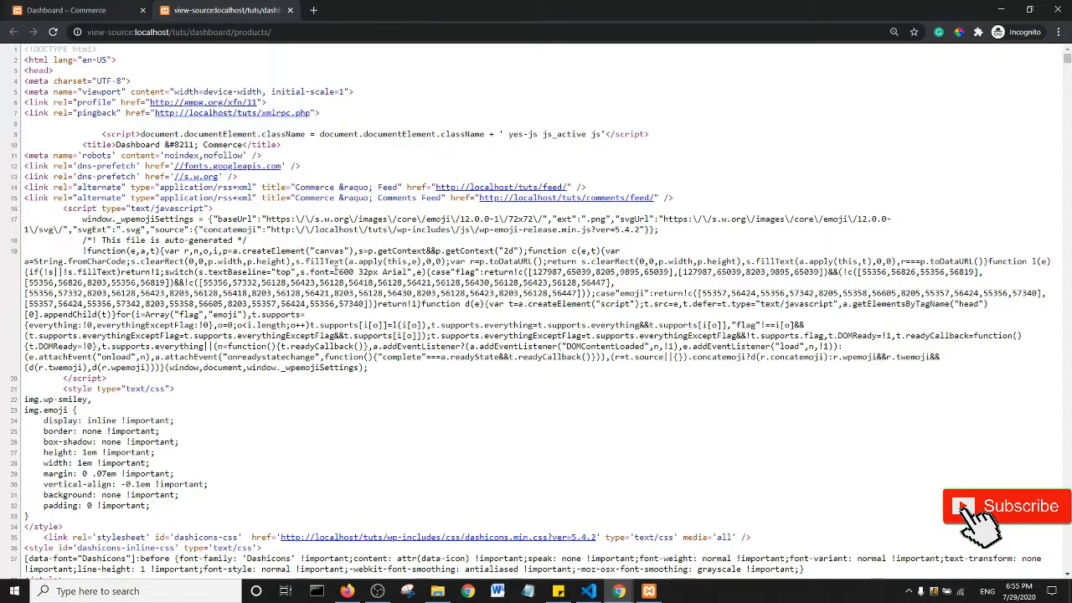
pyautogui.scroll(-3)
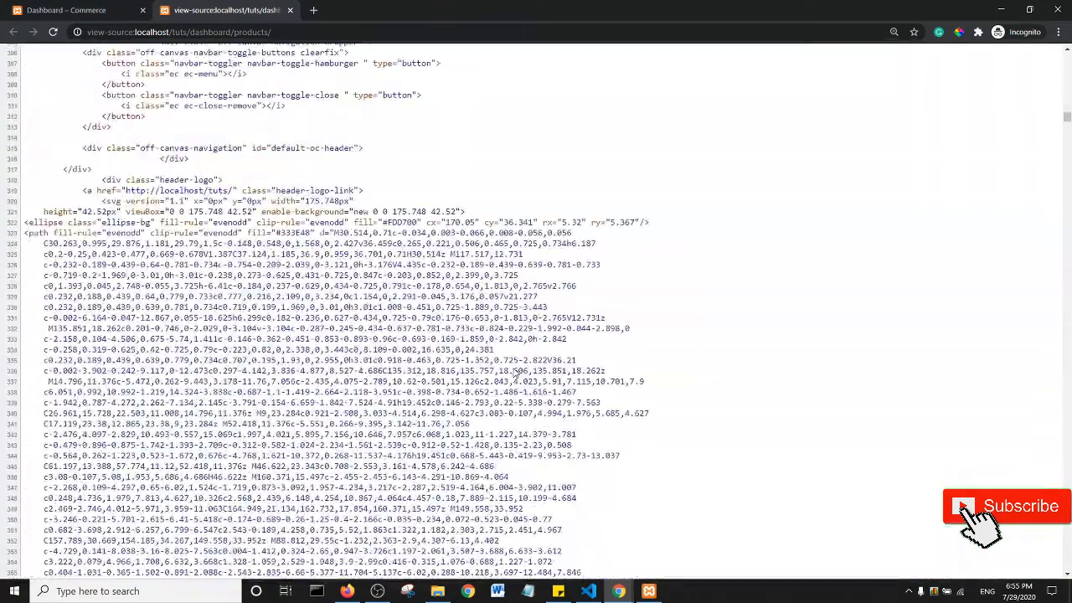
pyautogui.click(64, 10)
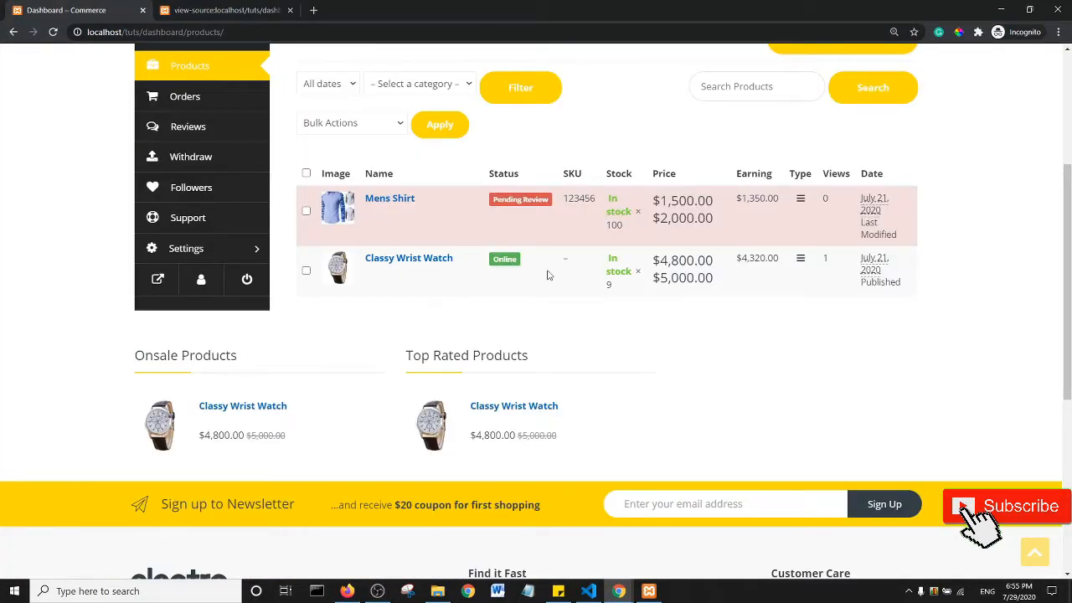
pyautogui.moveTo(389, 198)
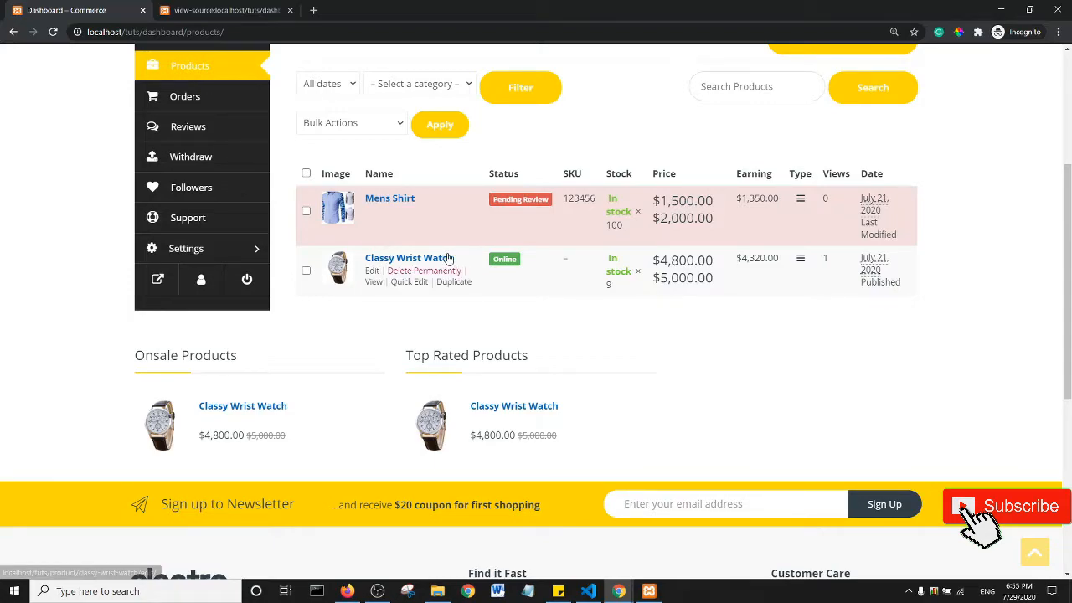
pyautogui.moveTo(402, 210)
pyautogui.write('delete per')
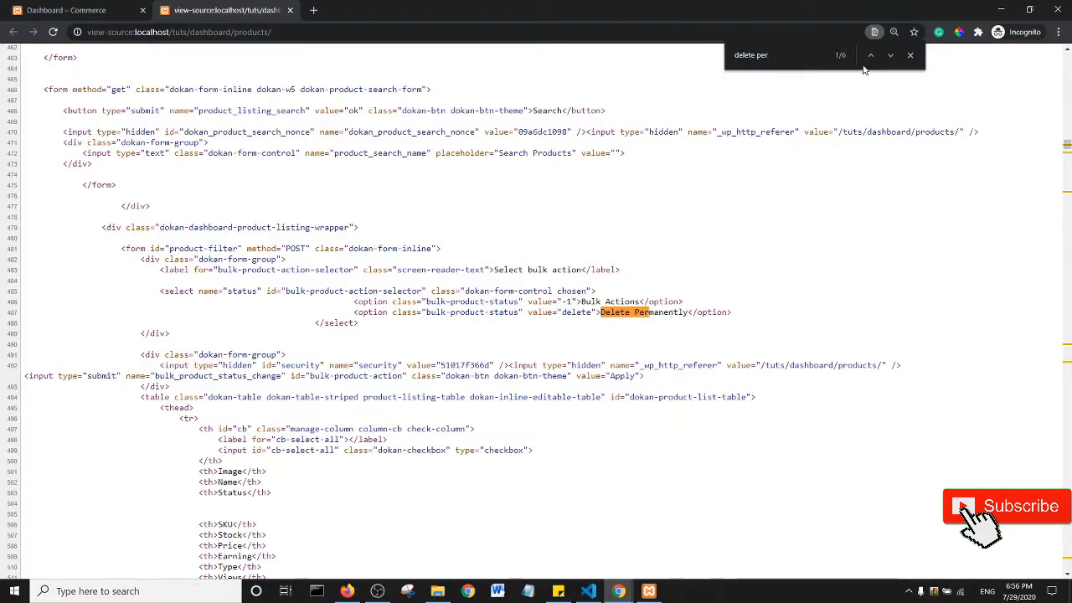
# Switch to the WordPress admin dashboard tab
pyautogui.click(891, 55)
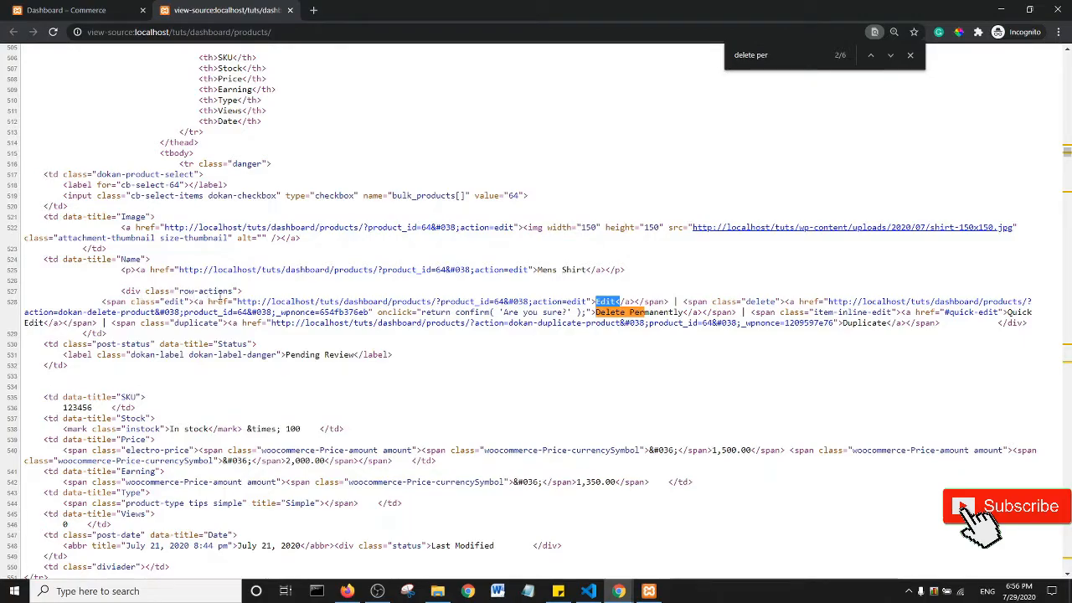
pyautogui.moveTo(121, 311)
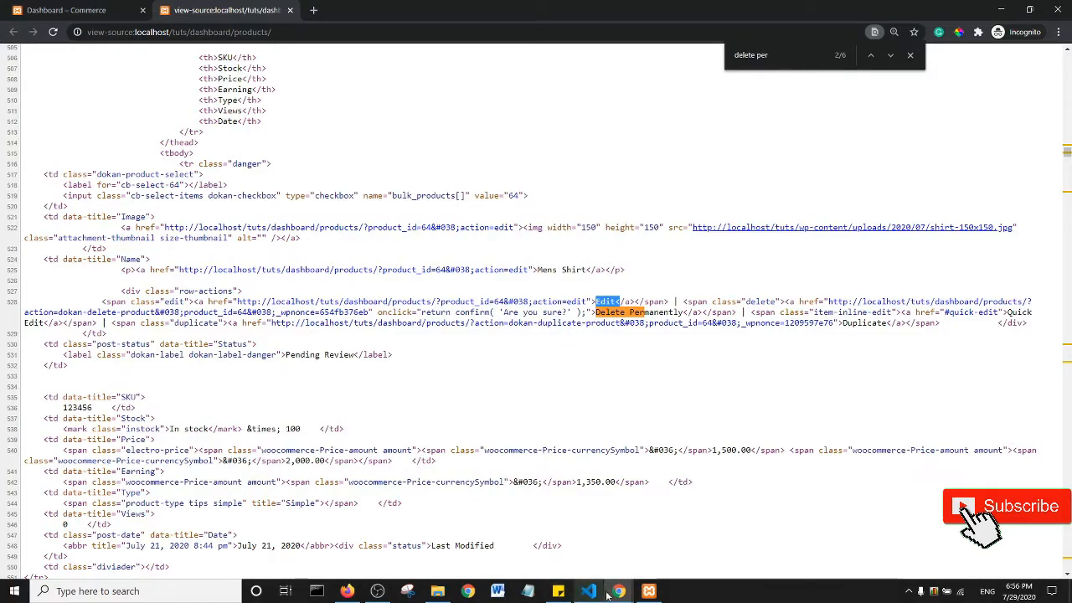
pyautogui.moveTo(616, 591)
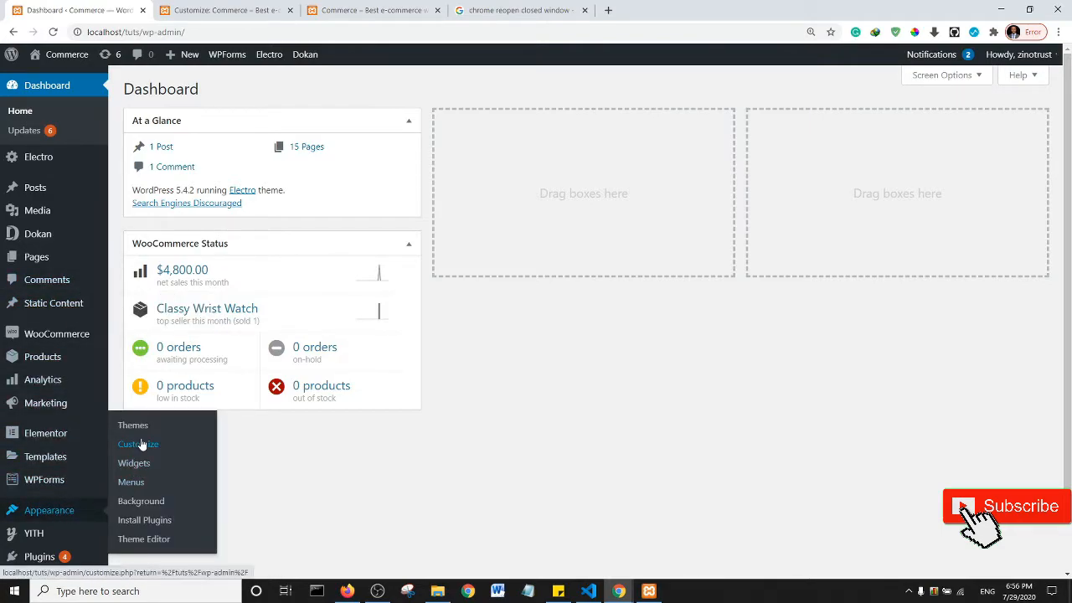
# In the Customizer's Additional CSS, add the comment /* Hide Edit option */ on a new line
pyautogui.click(138, 443)
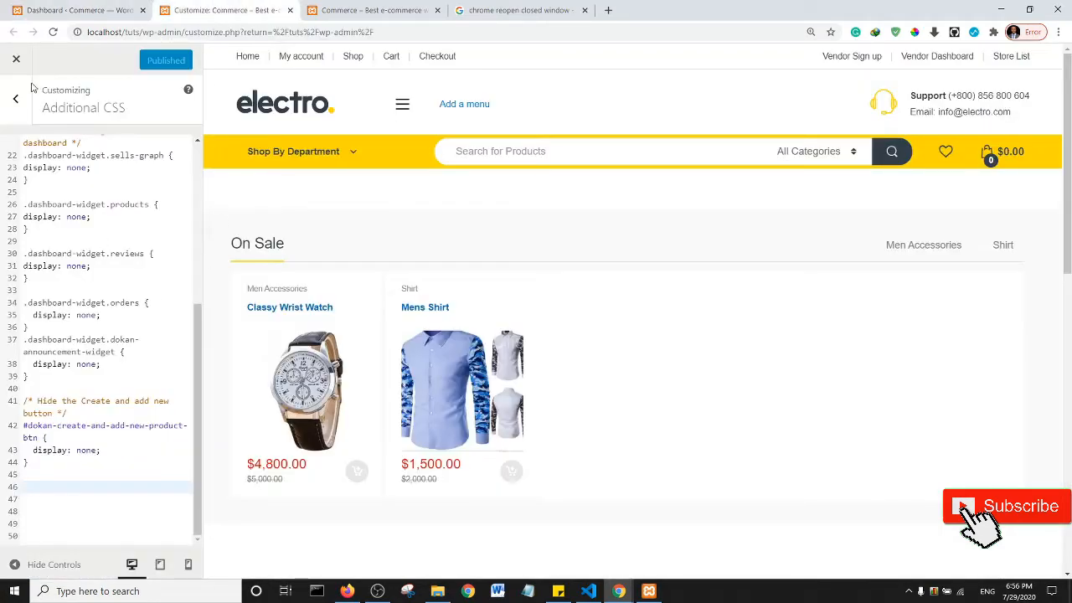
pyautogui.click(15, 97)
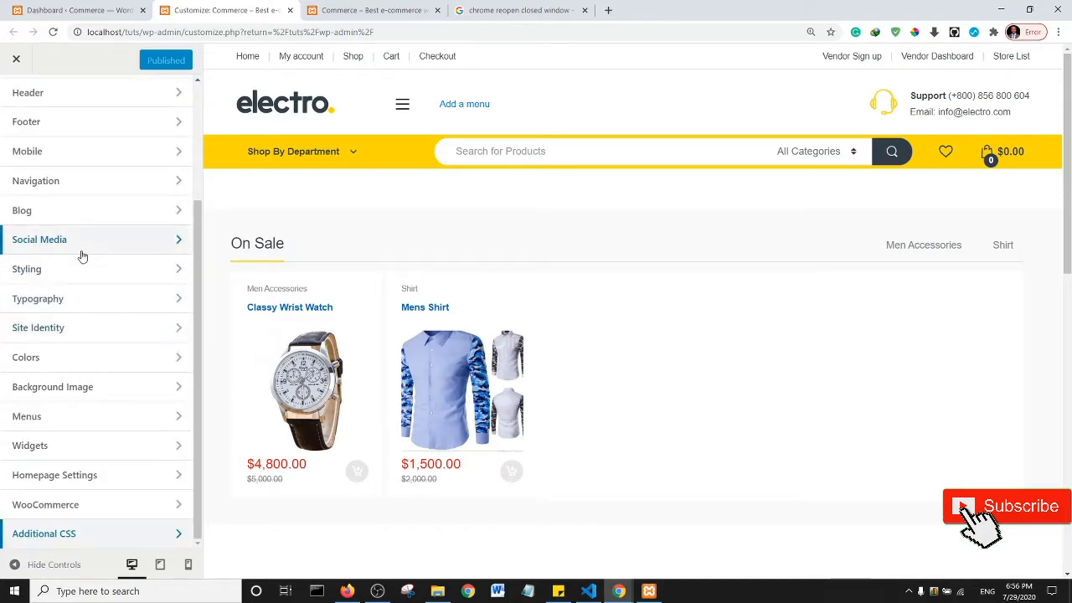
pyautogui.click(43, 532)
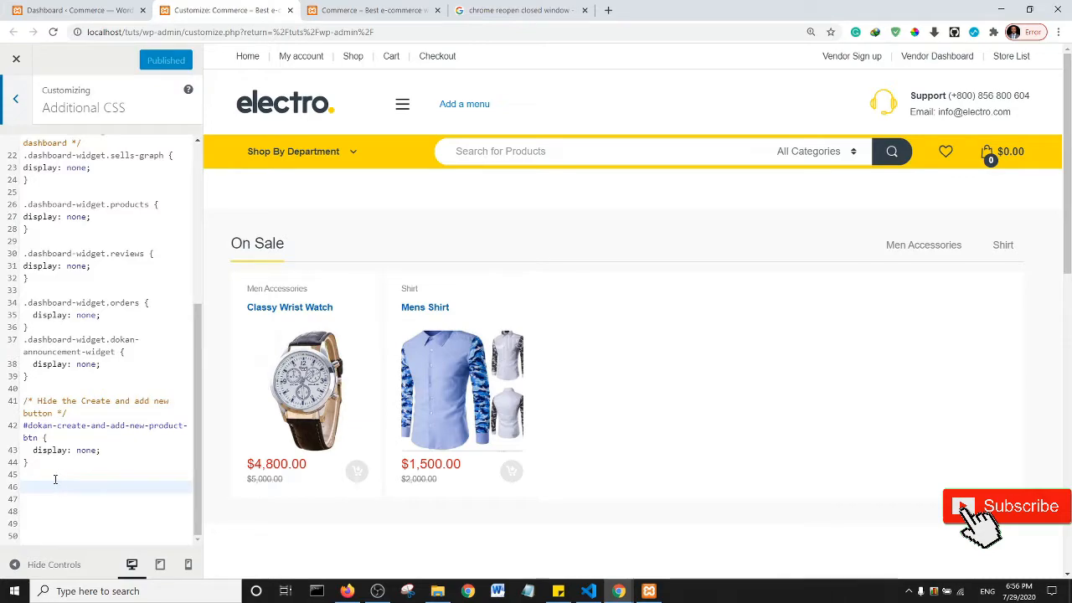
pyautogui.write('/* */')
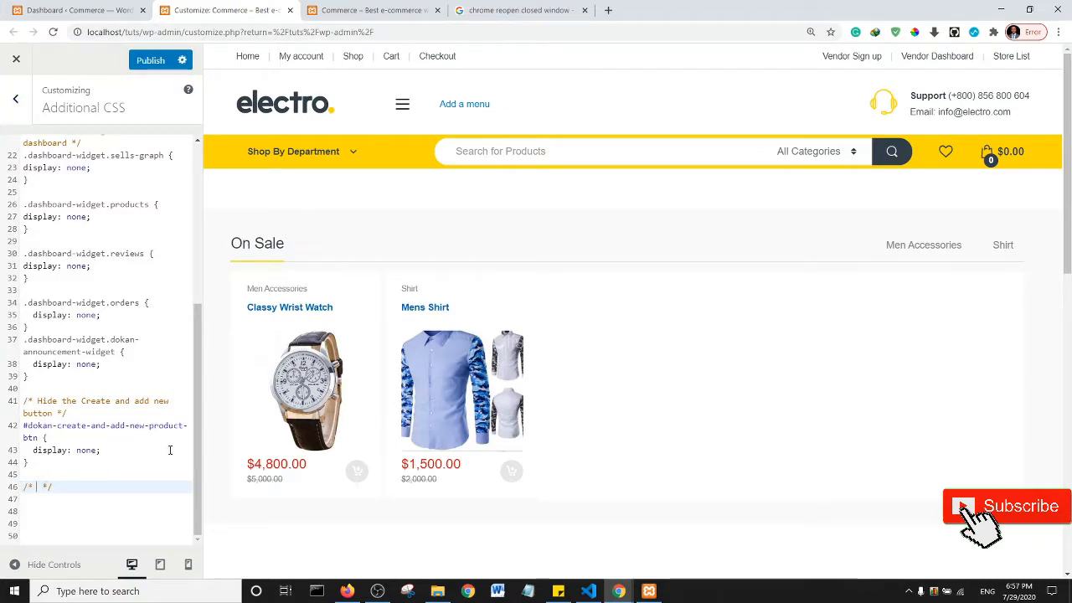
pyautogui.write('Hide')
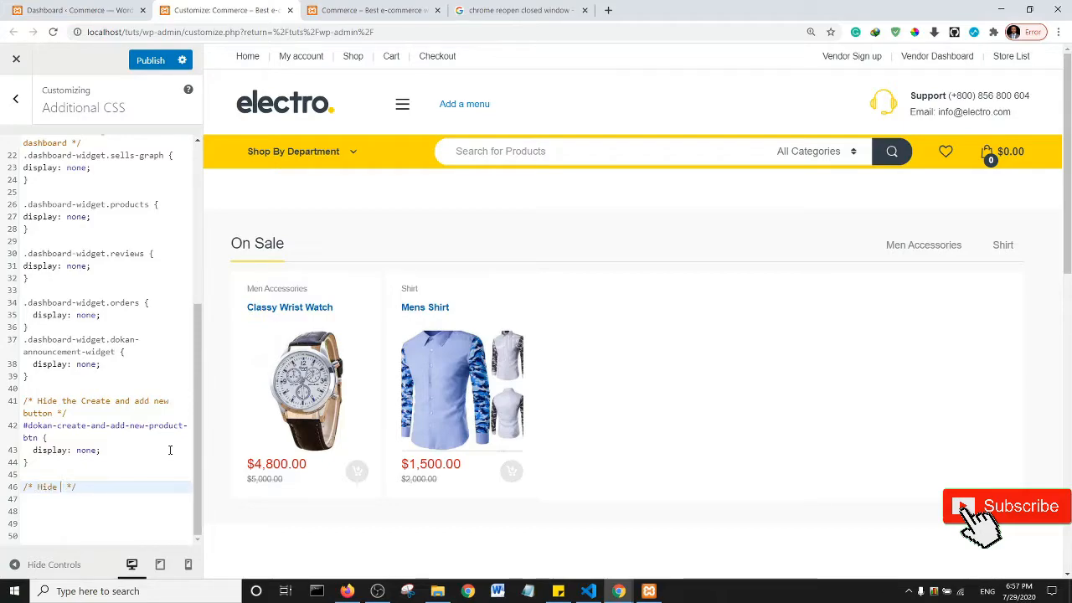
pyautogui.write('Edit option')
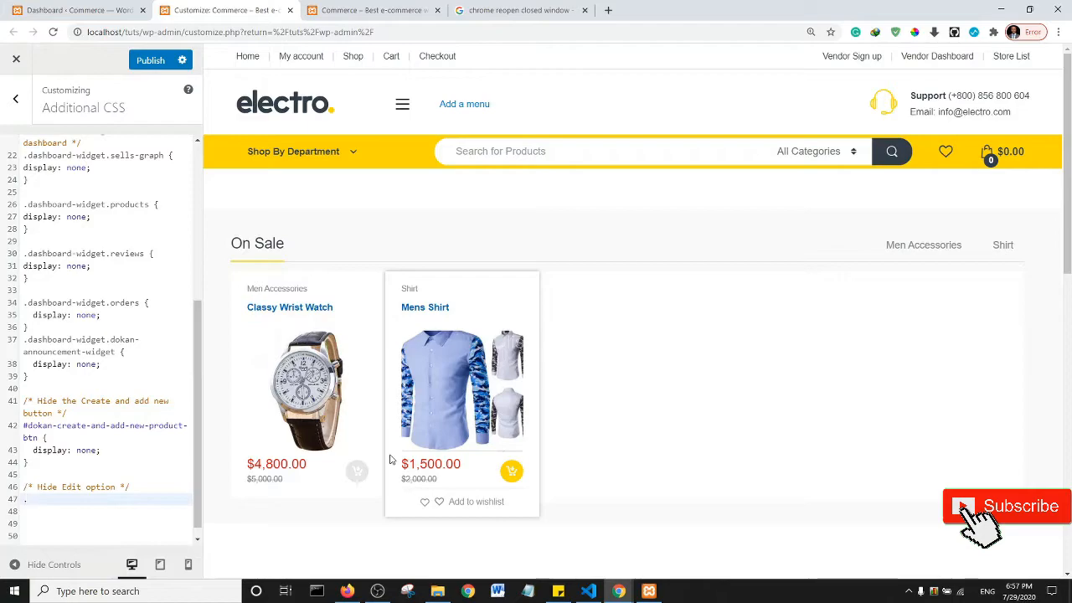
# Write the rule .row-actions span.edit { display: none; } beneath the comment
pyautogui.write('.row')
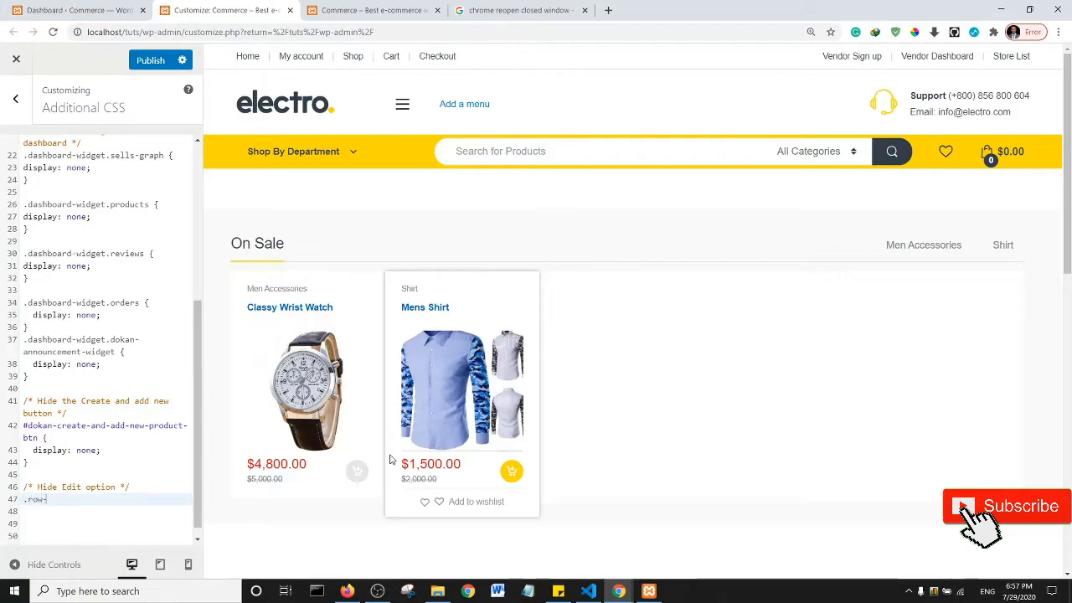
pyautogui.write('-actions')
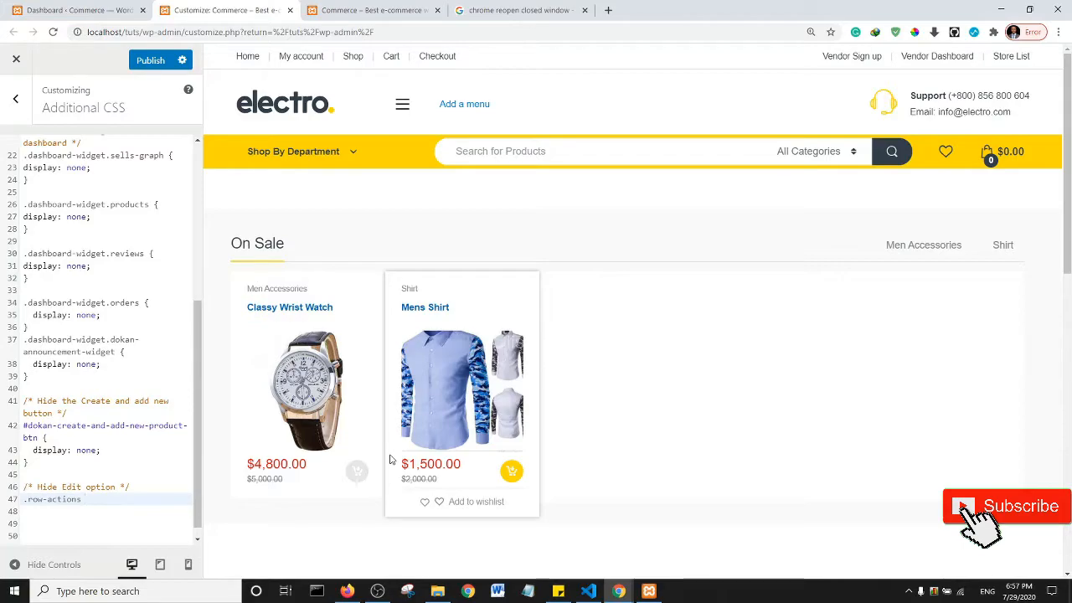
pyautogui.write('span.')
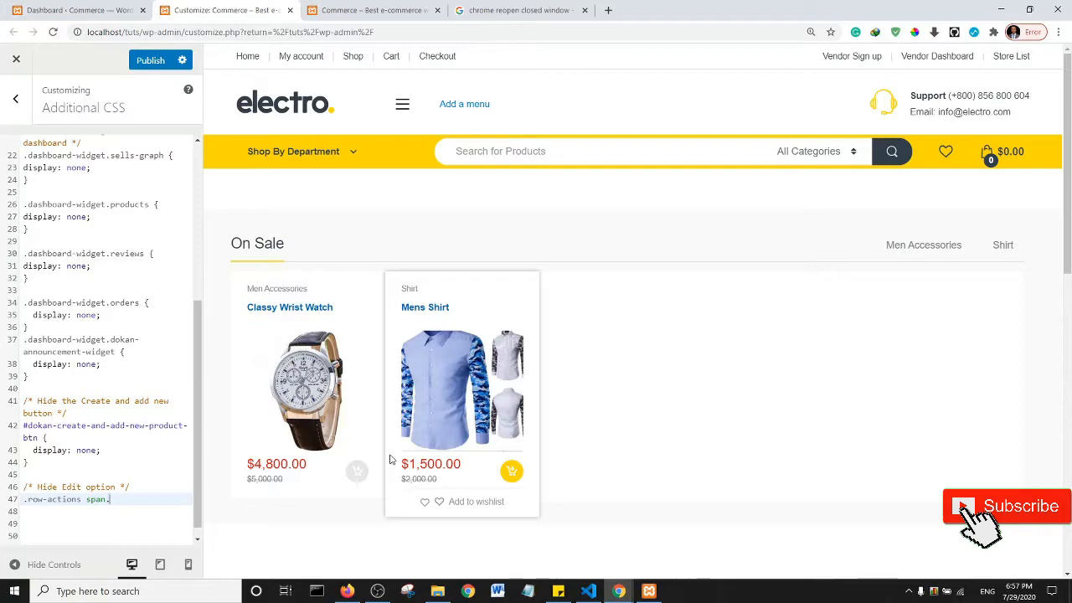
pyautogui.write('edit')
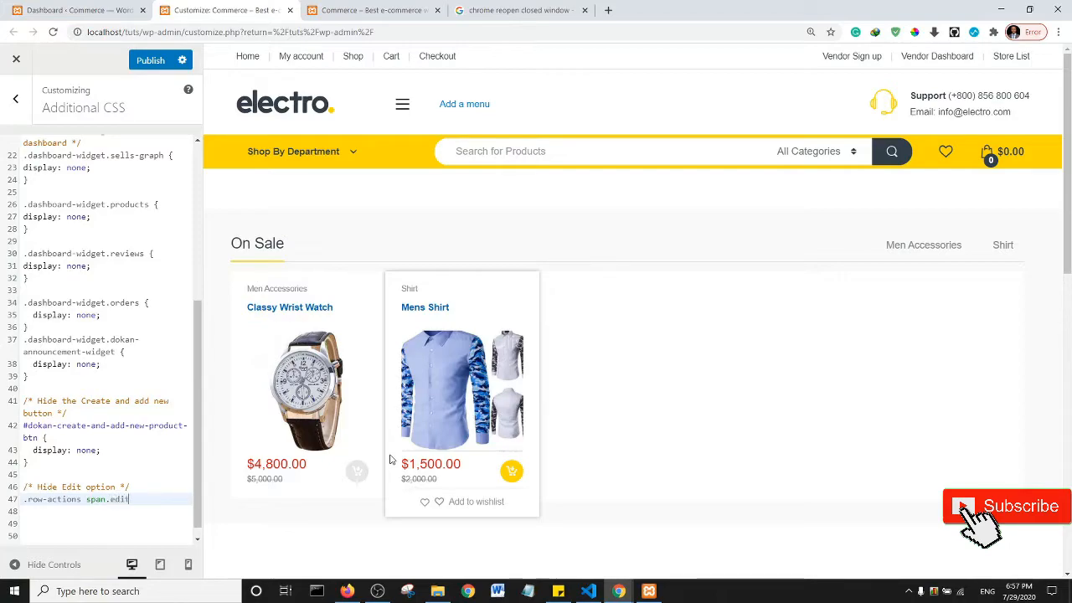
pyautogui.write('{')
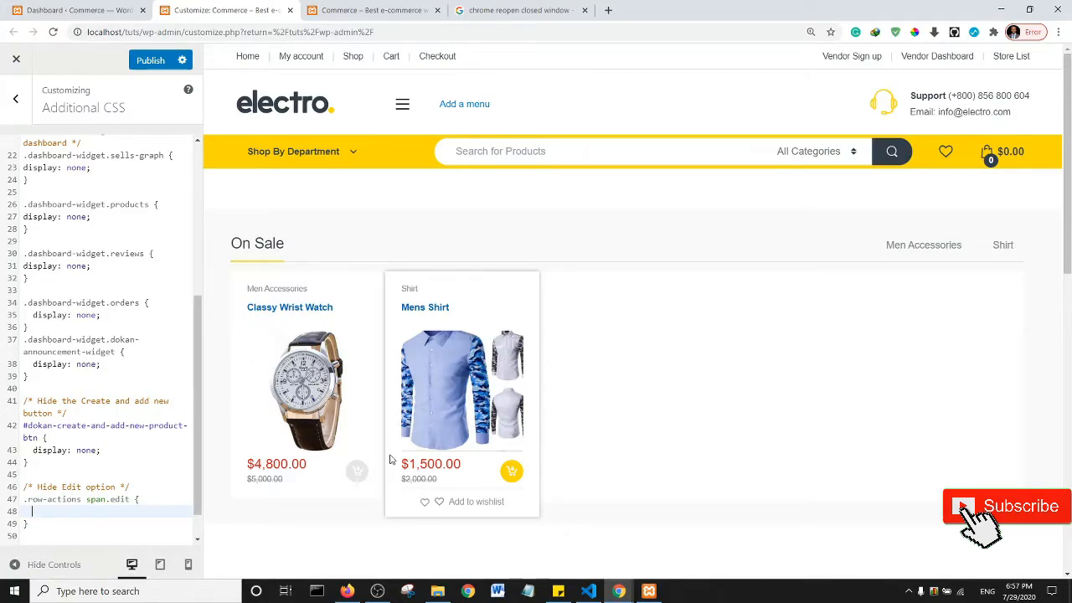
pyautogui.write('display: none;')
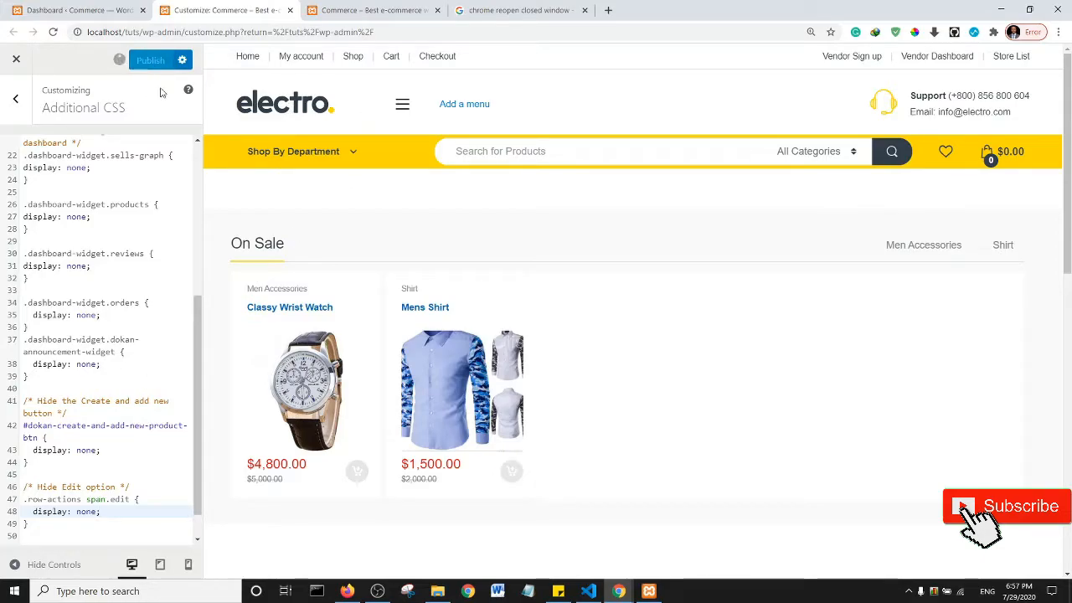
# Publish the custom CSS and switch to the vendor dashboard Products tab
pyautogui.click(151, 60)
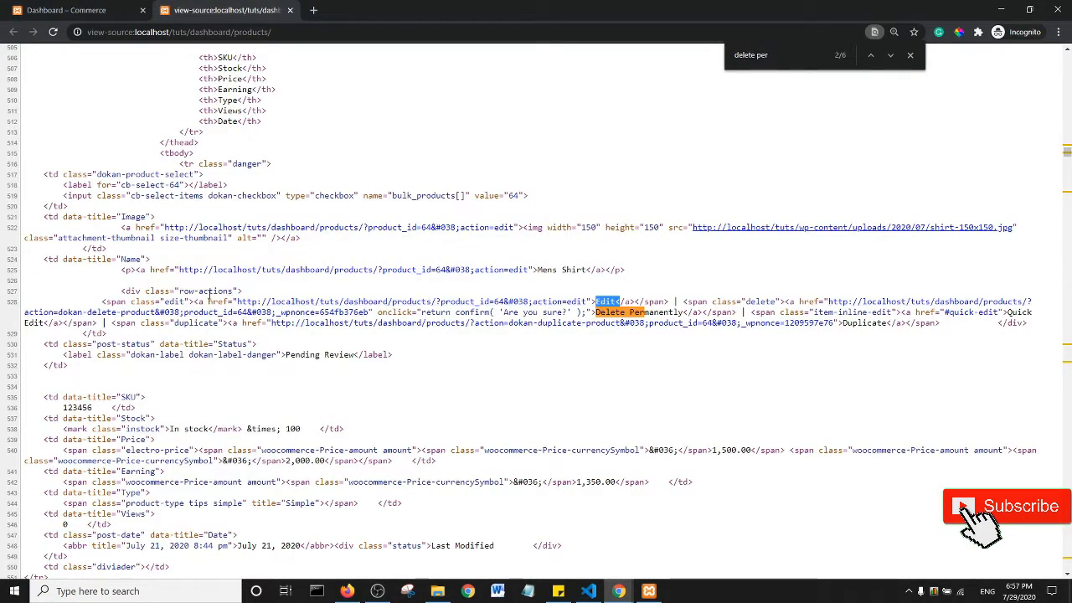
pyautogui.click(70, 10)
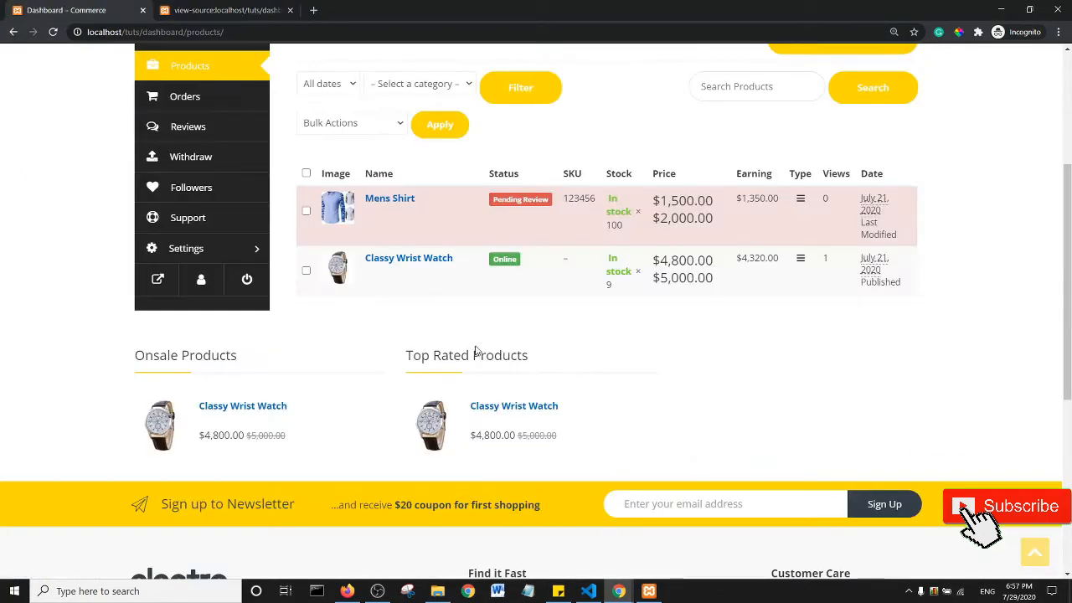
pyautogui.moveTo(388, 197)
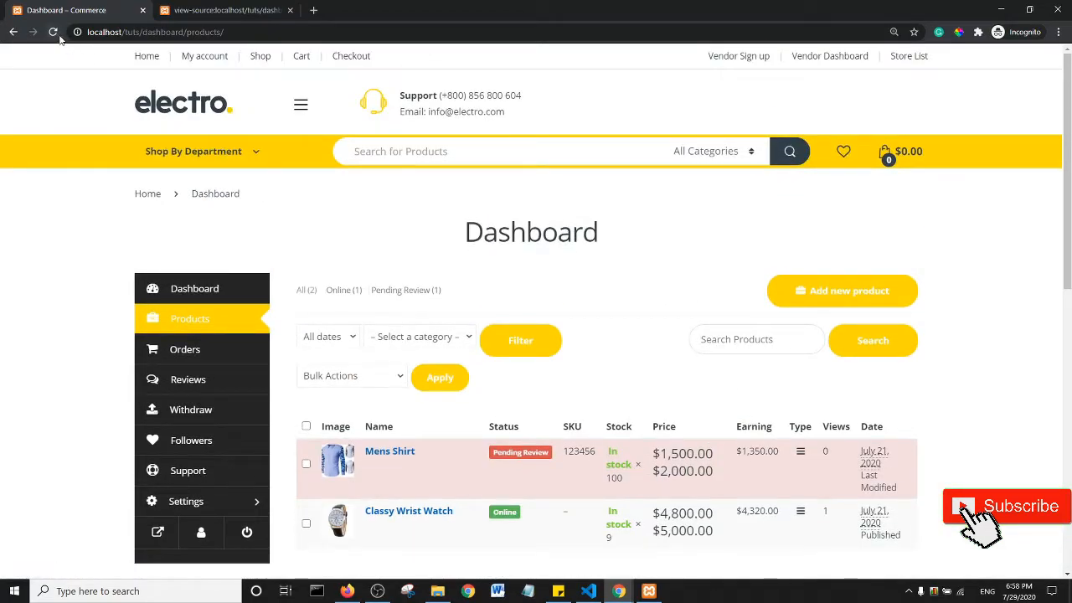
# Reload the product list, confirm Mens Shirt's Quick Edit still works, and cancel it
pyautogui.click(53, 32)
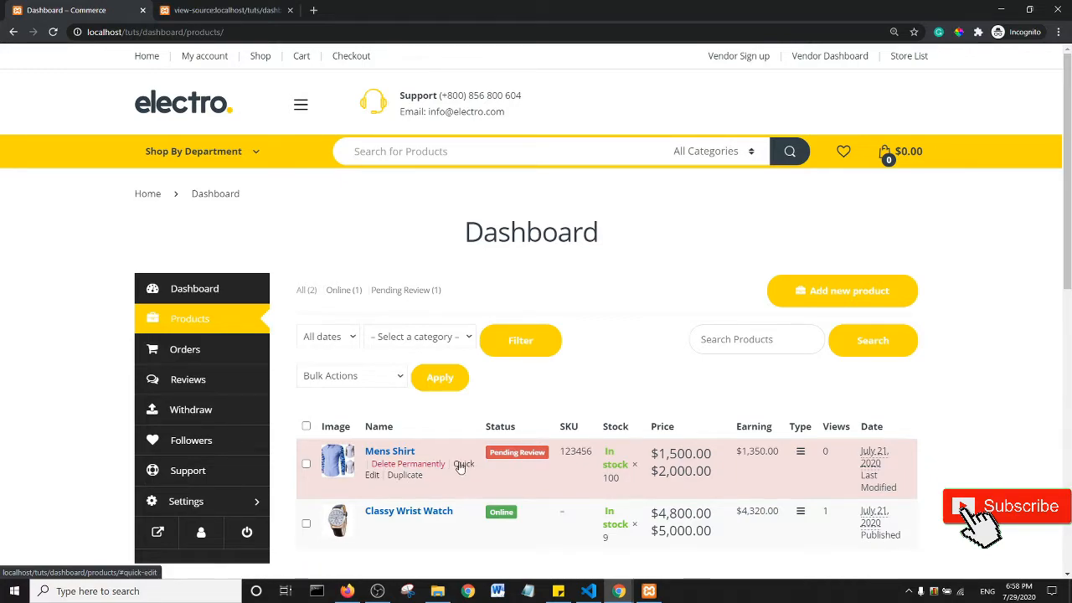
pyautogui.click(463, 463)
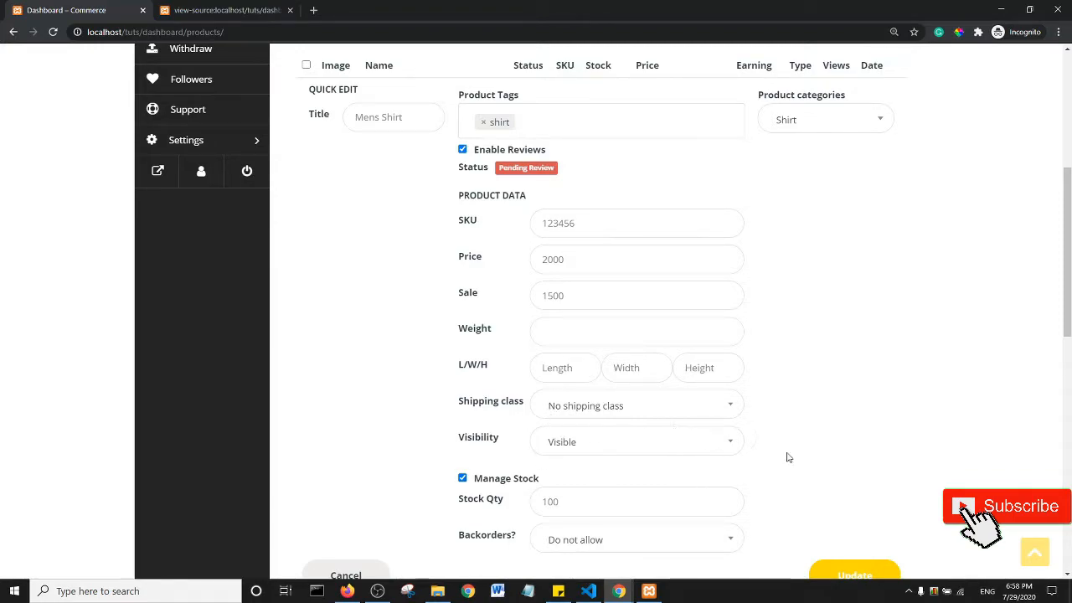
pyautogui.scroll(-3)
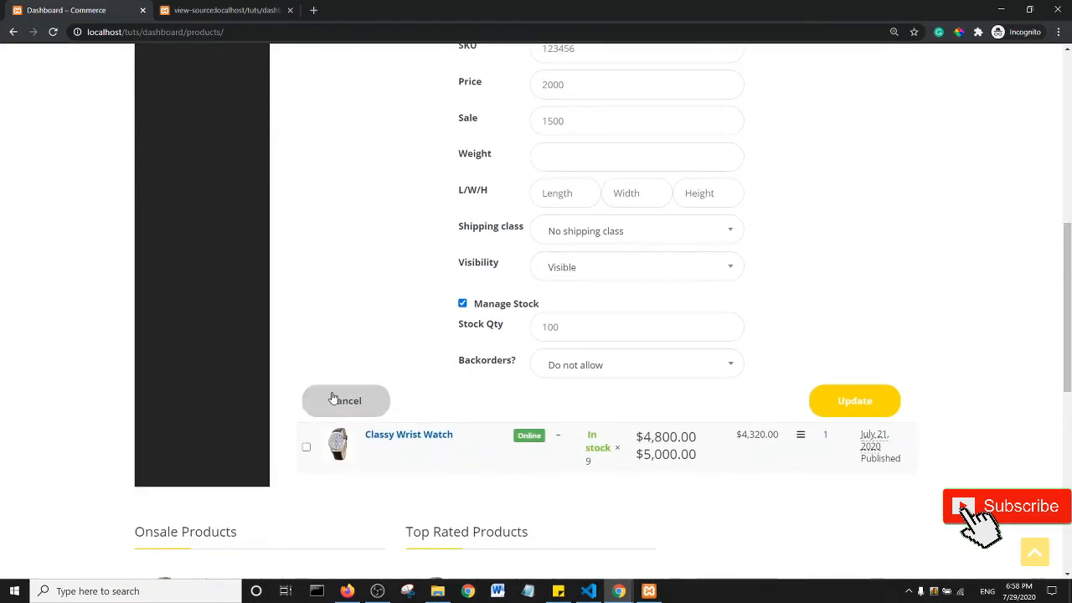
pyautogui.click(344, 400)
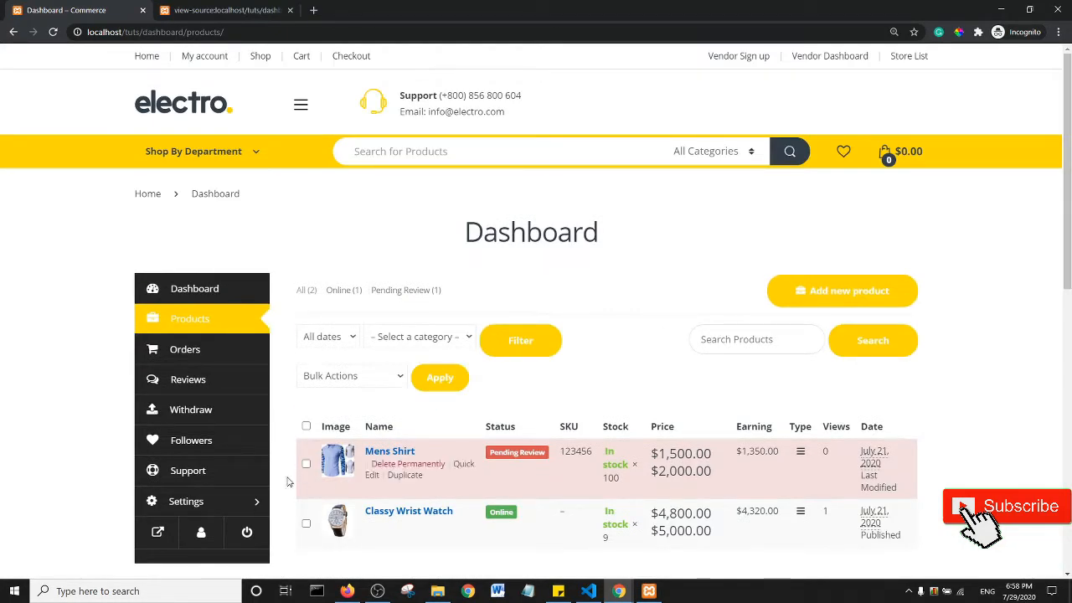
pyautogui.moveTo(408, 464)
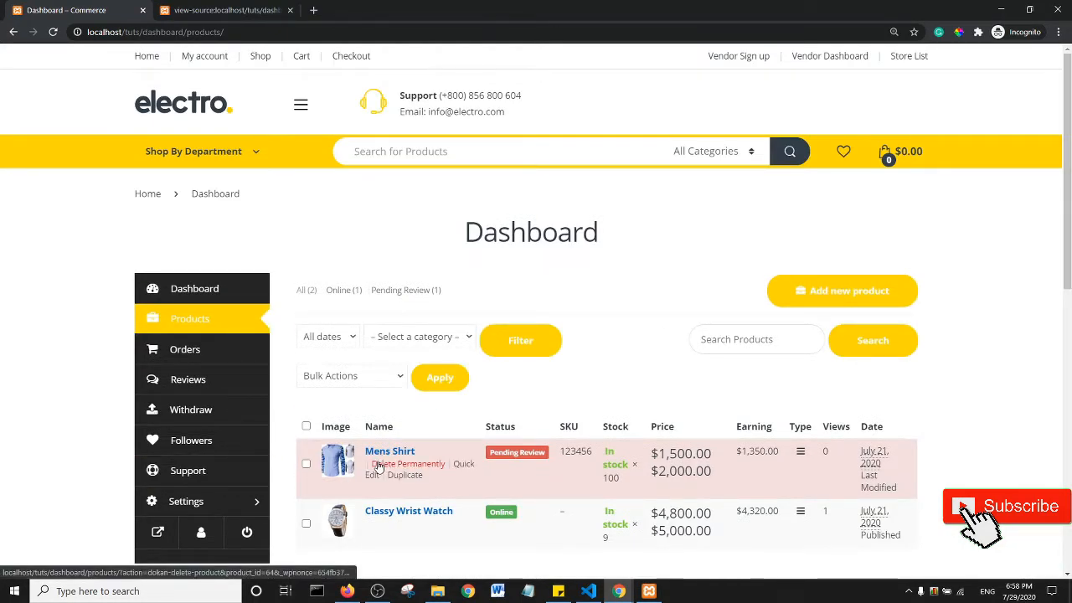